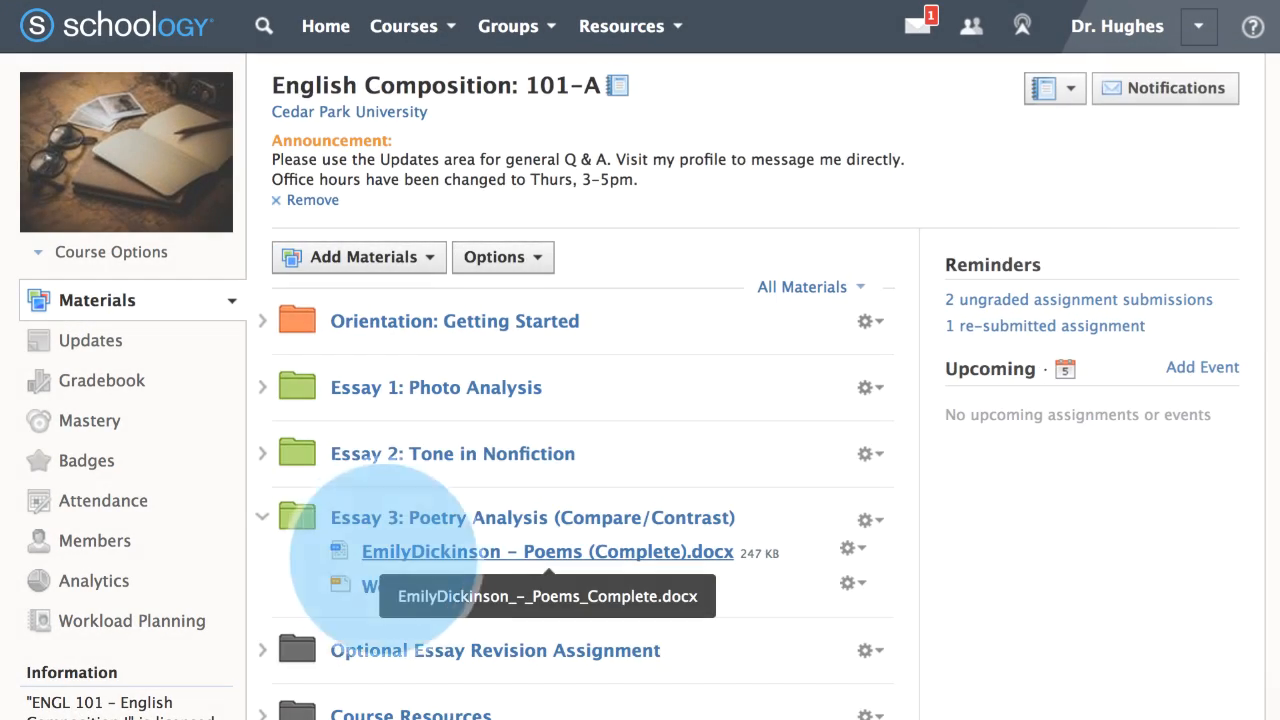
Step: Open EmilyDickinson - Poems (Complete).docx from the Essay 3 folder in the viewer
click(546, 552)
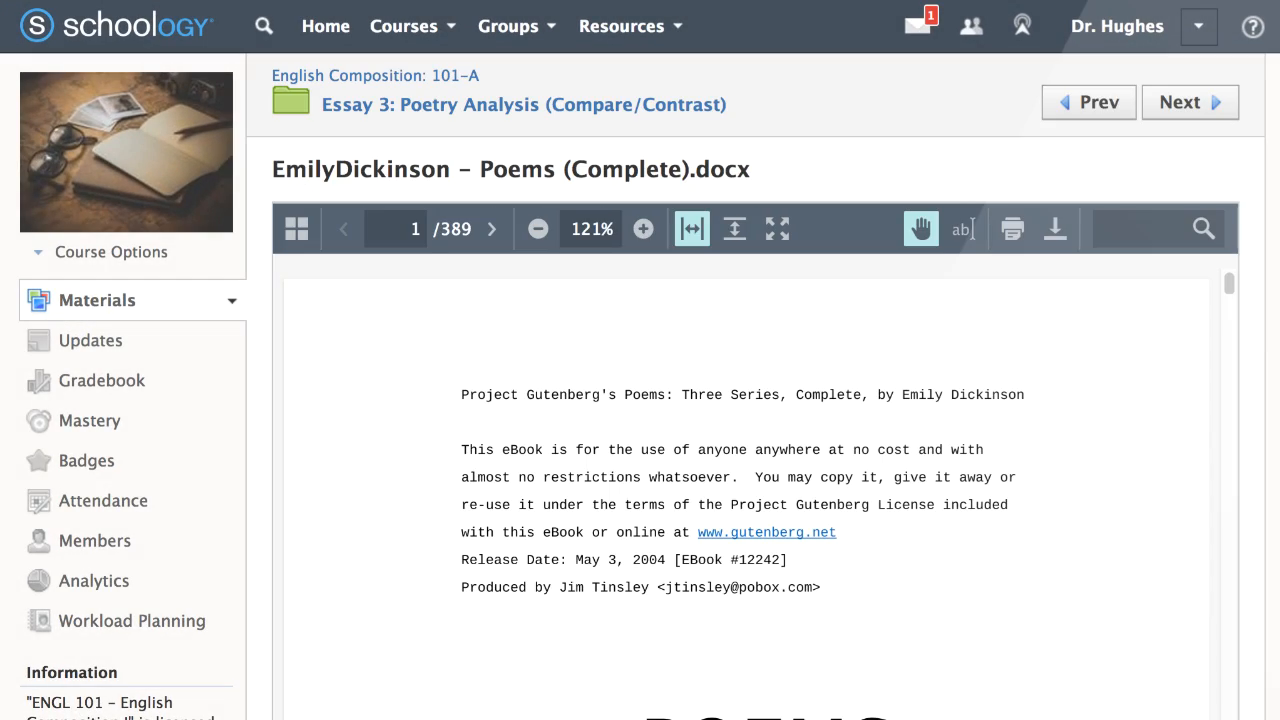
click(344, 164)
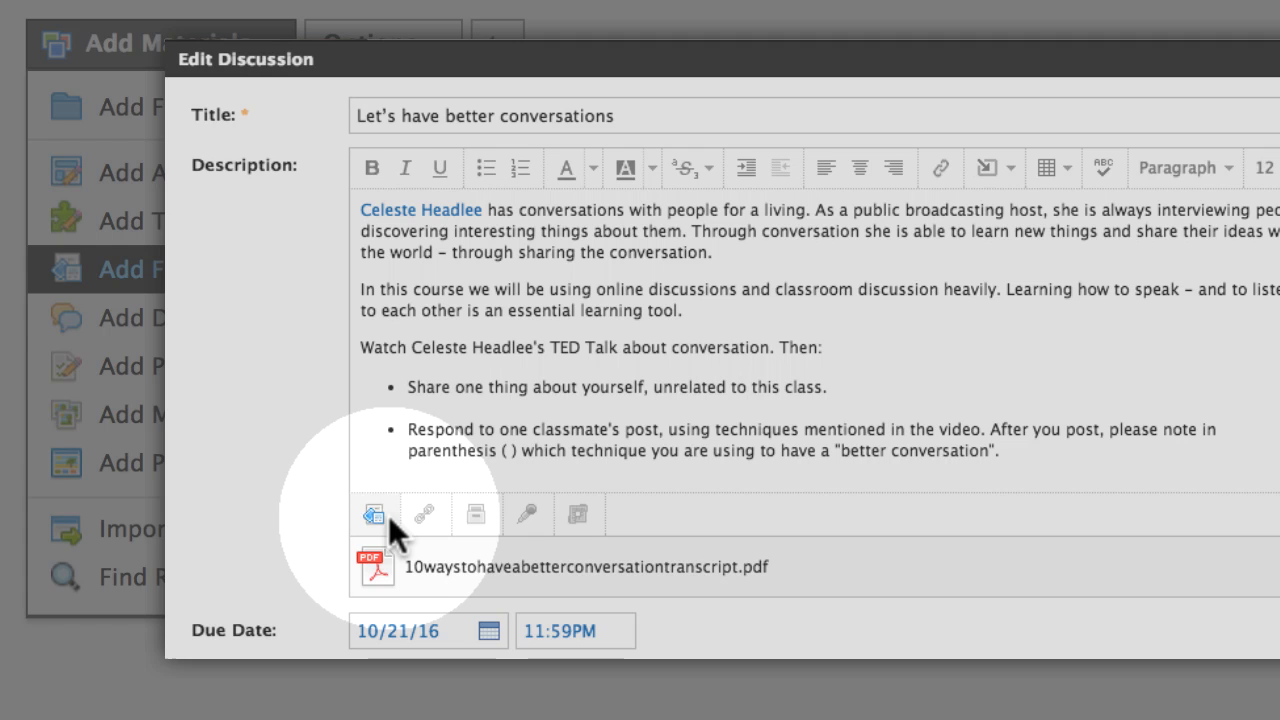
mouse_move(372, 516)
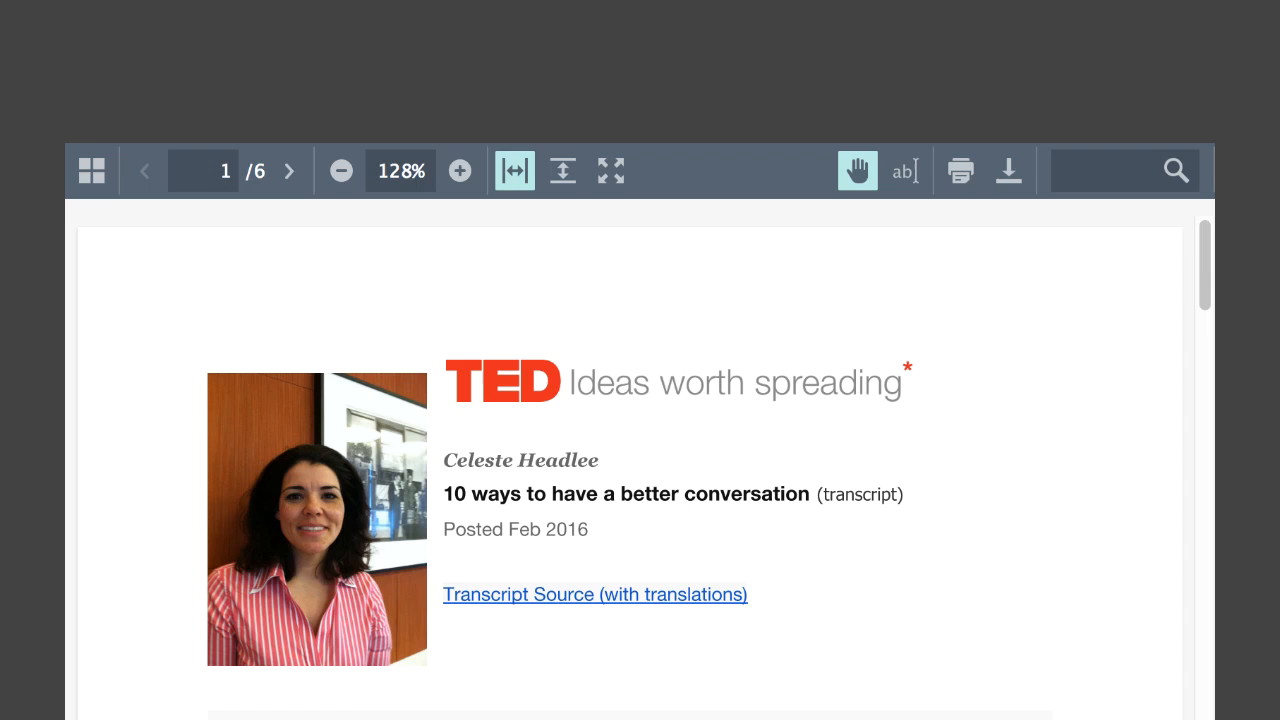
mouse_move(92, 170)
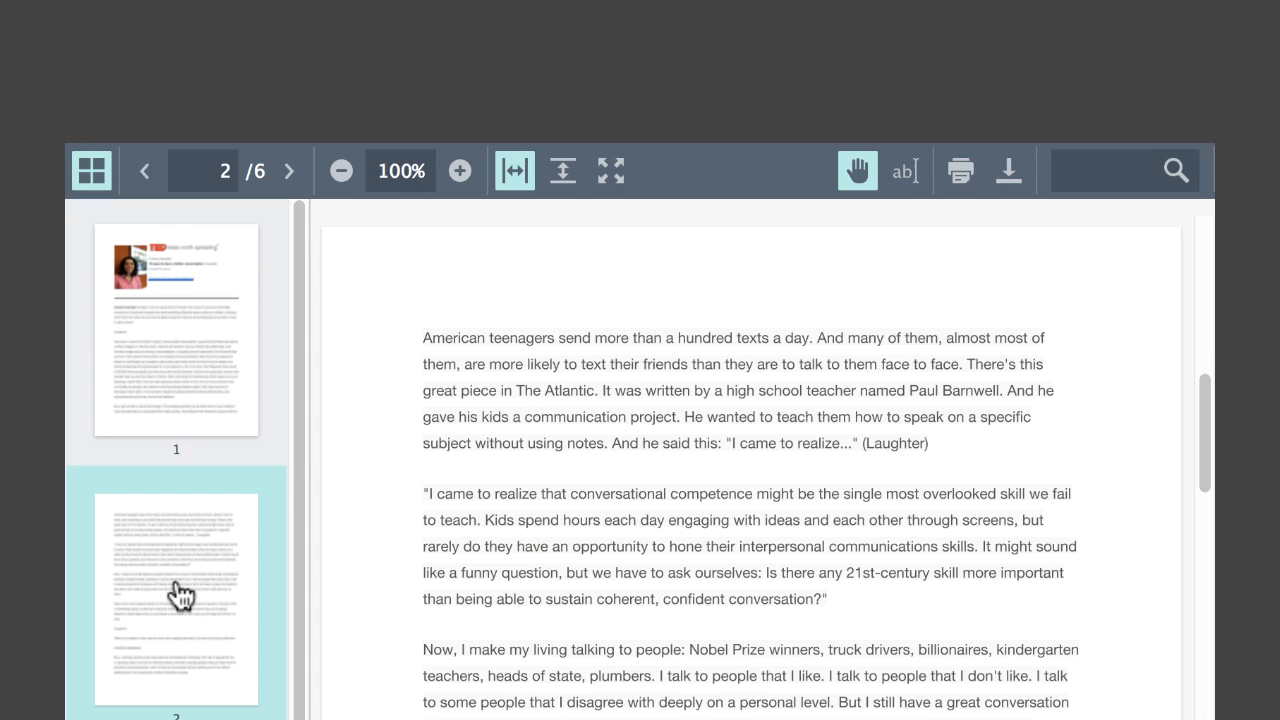
mouse_move(612, 170)
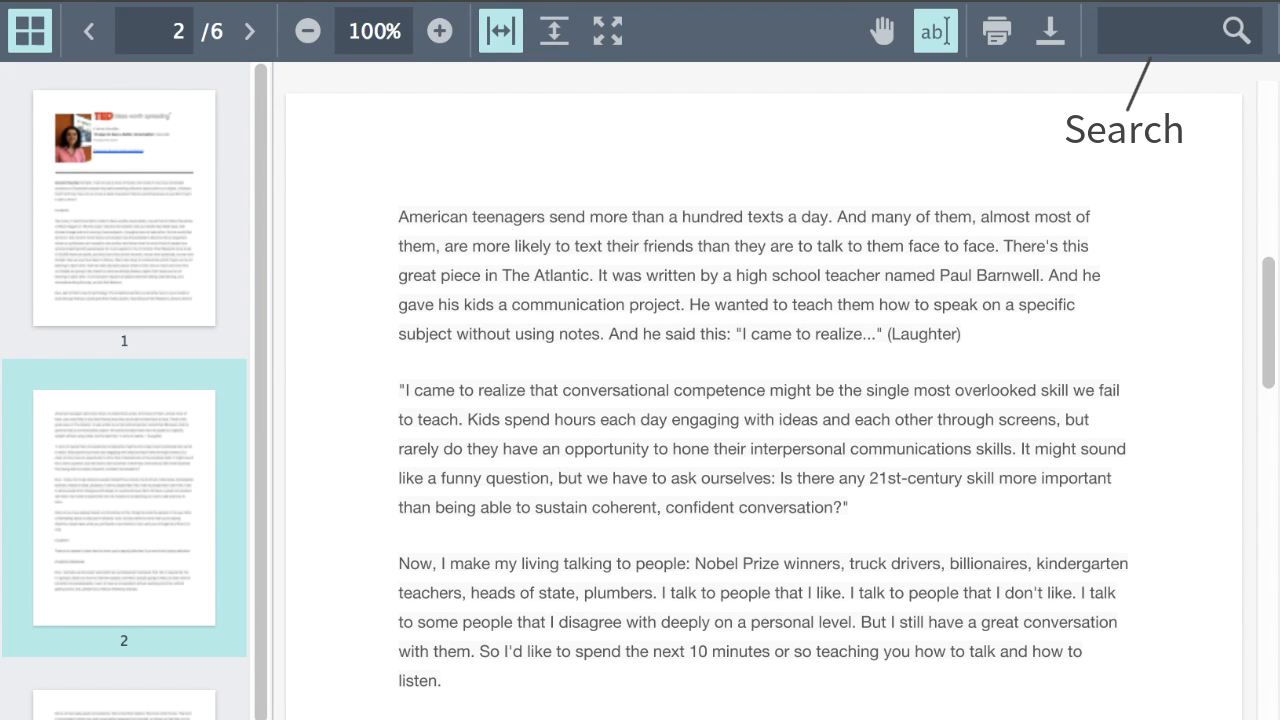
Step: Search the transcript PDF for 'number' and highlight the match on page 4
text(number)
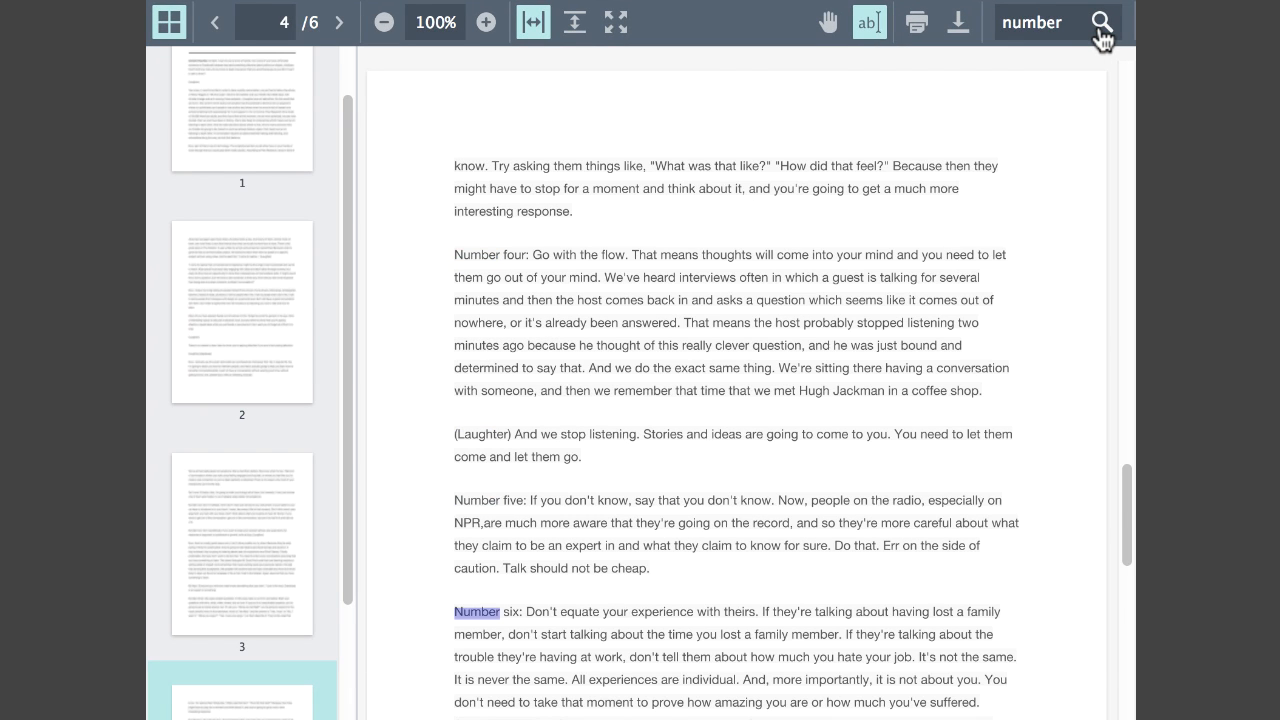
click(1092, 24)
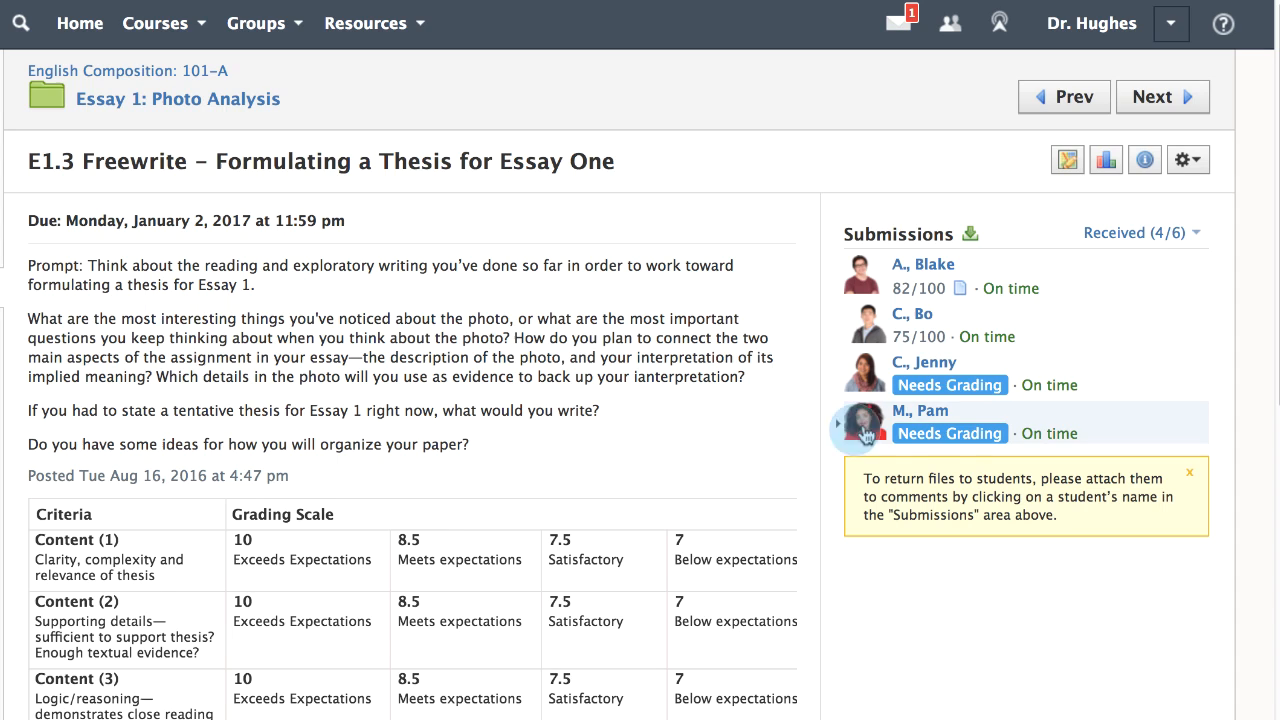
Step: Open a student's E1.3 Freewrite submission marked Needs Grading
click(922, 410)
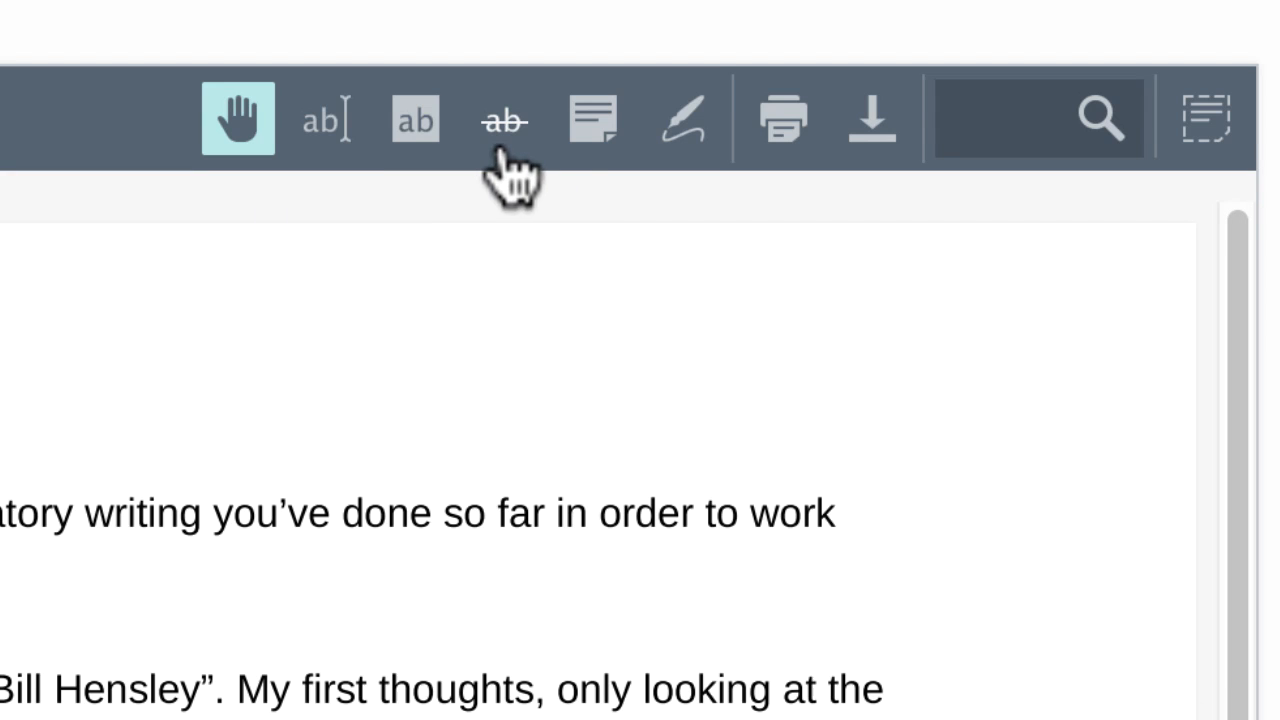
mouse_move(594, 124)
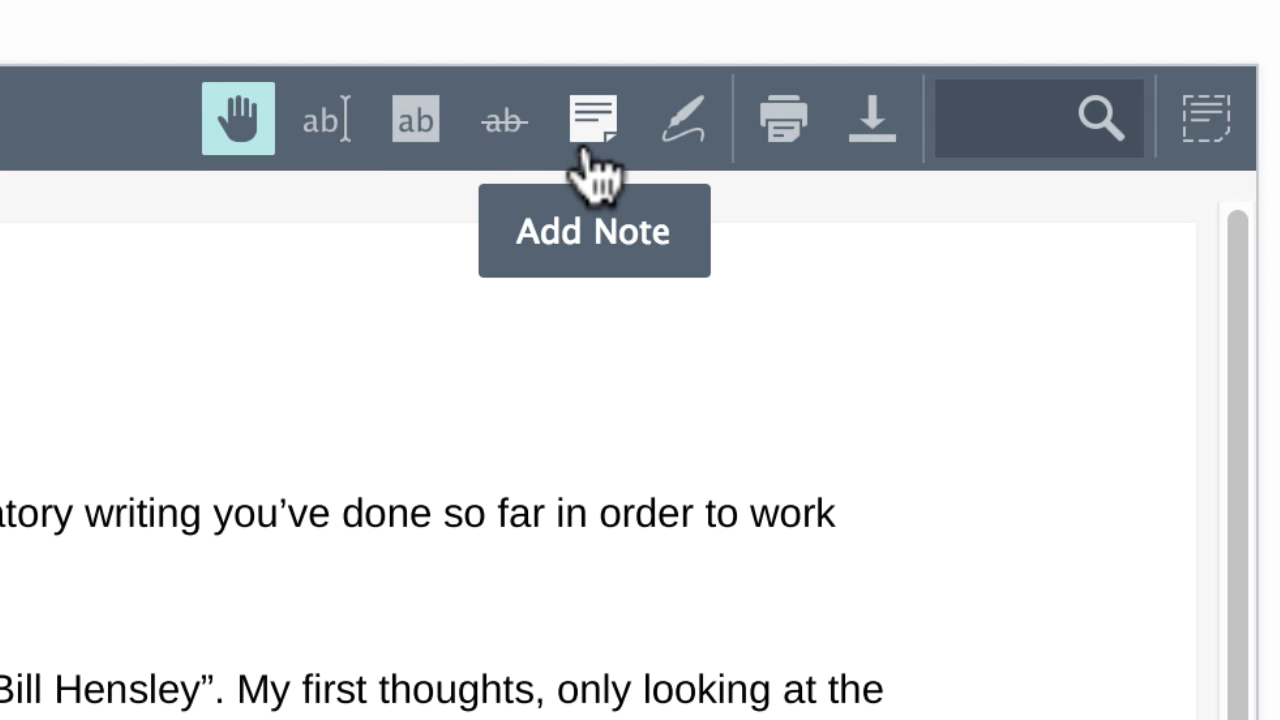
mouse_move(684, 120)
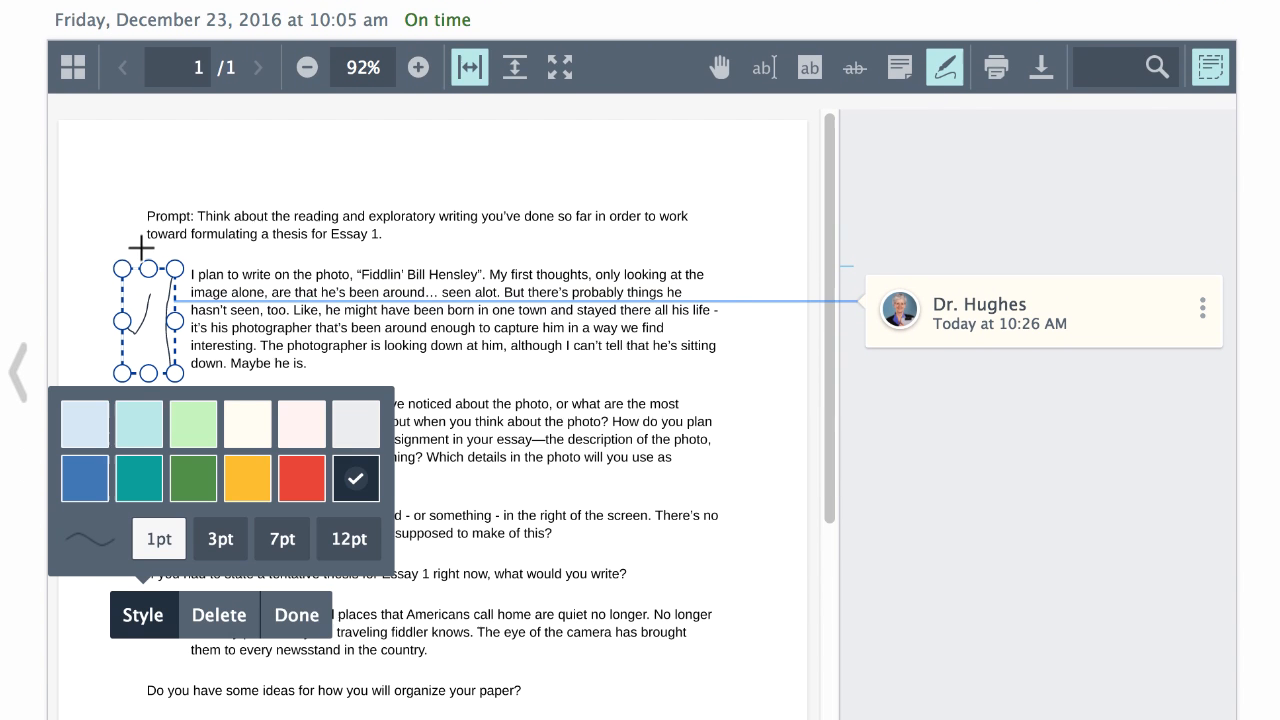
Step: Finish the red check-mark drawing beside the student's first paragraph
click(302, 476)
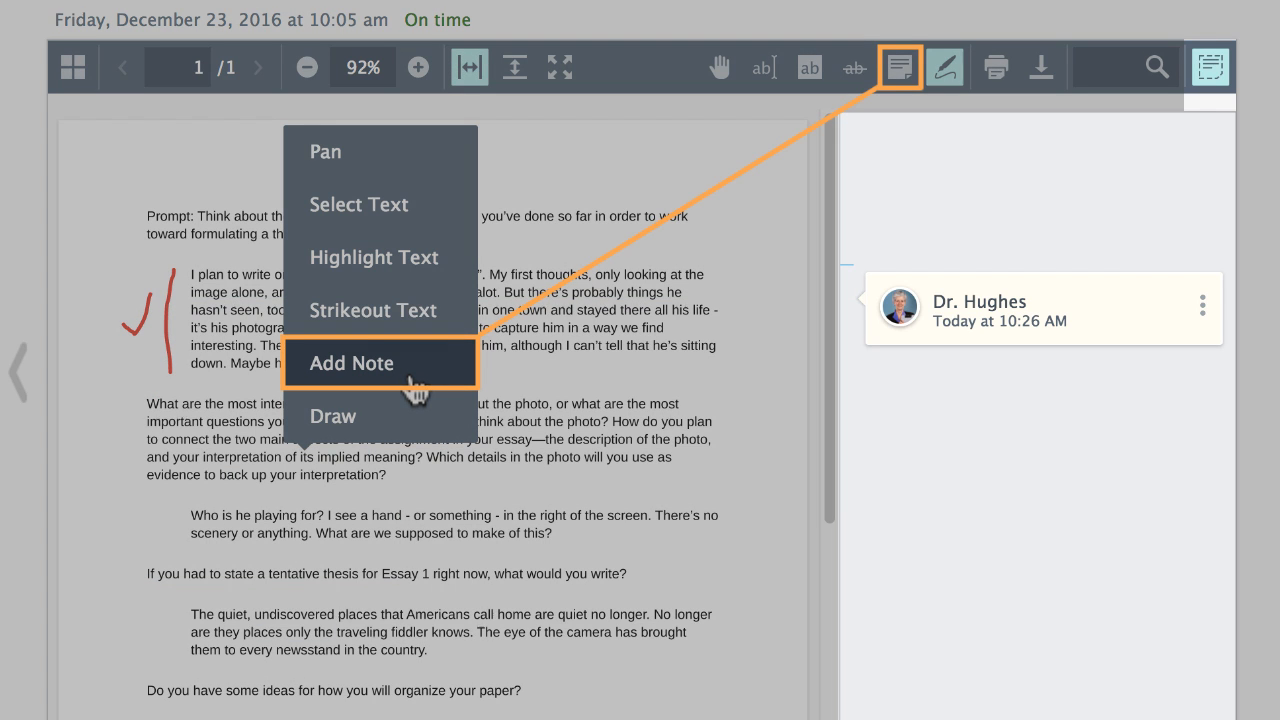
Step: Pin the note 'Keep asking yourself these questions...' beside the 'Who is he playing for?' paragraph
click(352, 364)
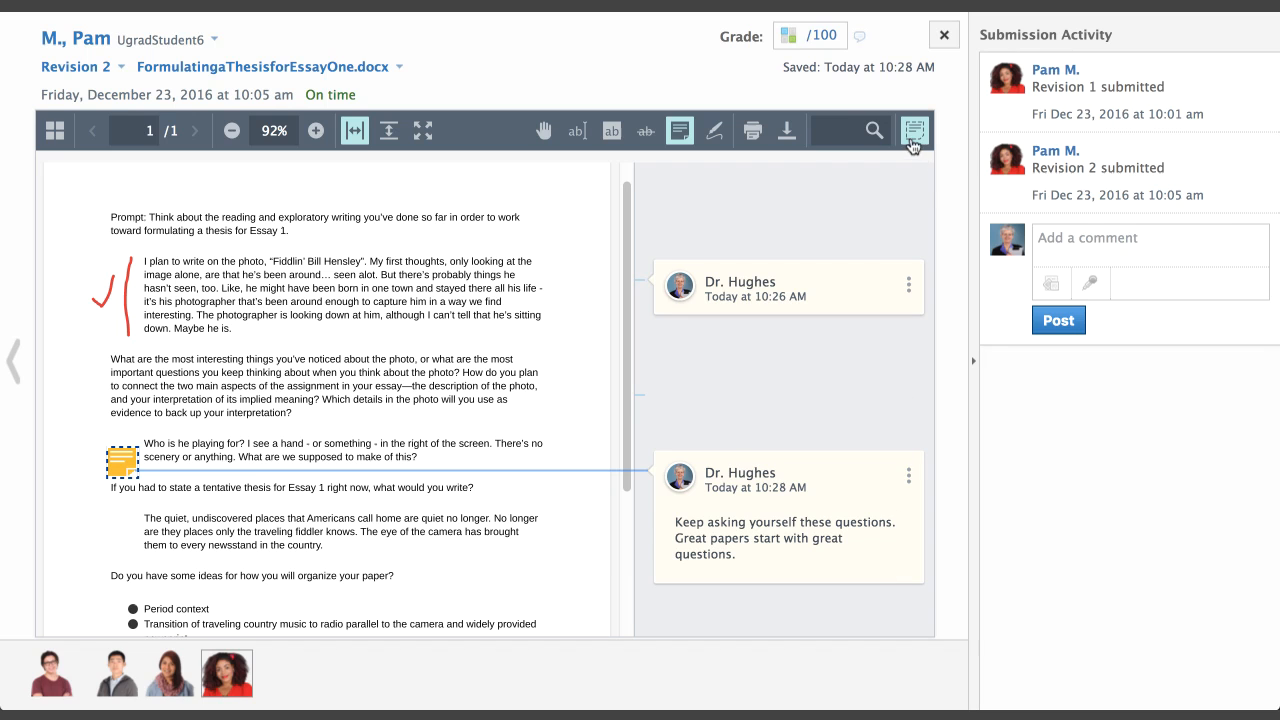
click(316, 132)
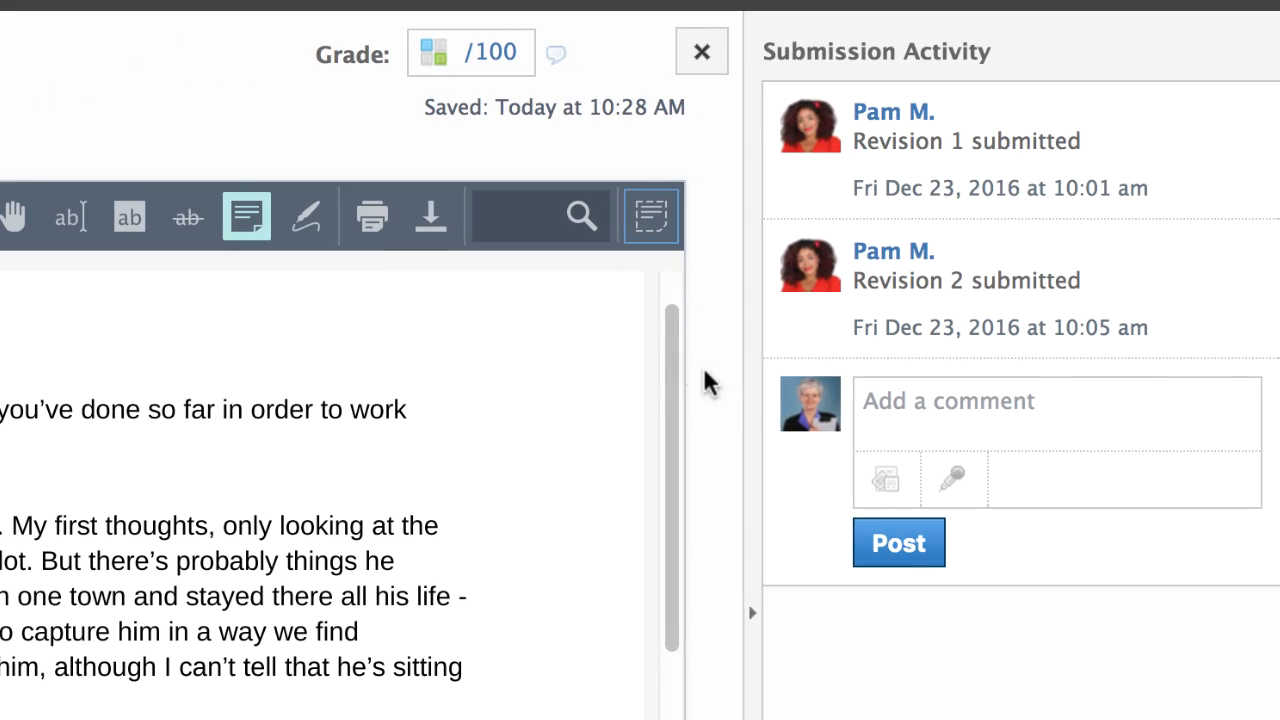
Step: Post the comment 'You're making great progress overall. Keep taking risks!' on the submission
text(You're making)
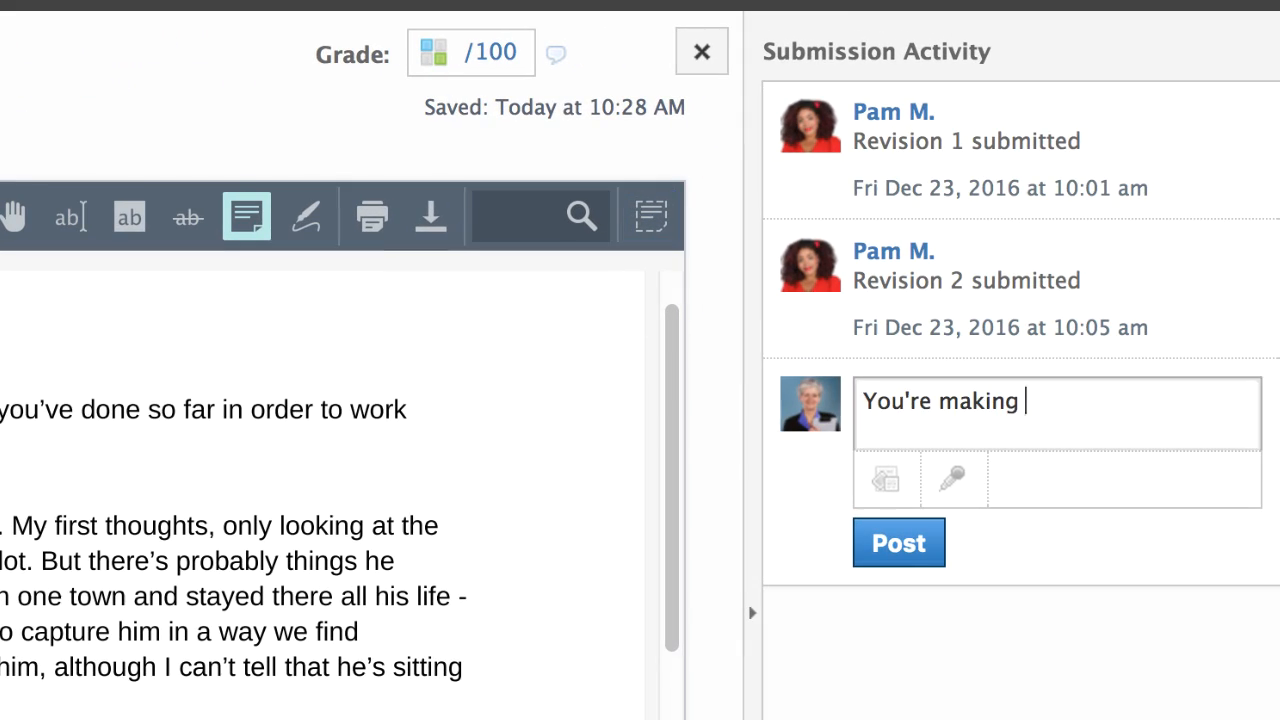
text(great progress overall. Keep taking ris)
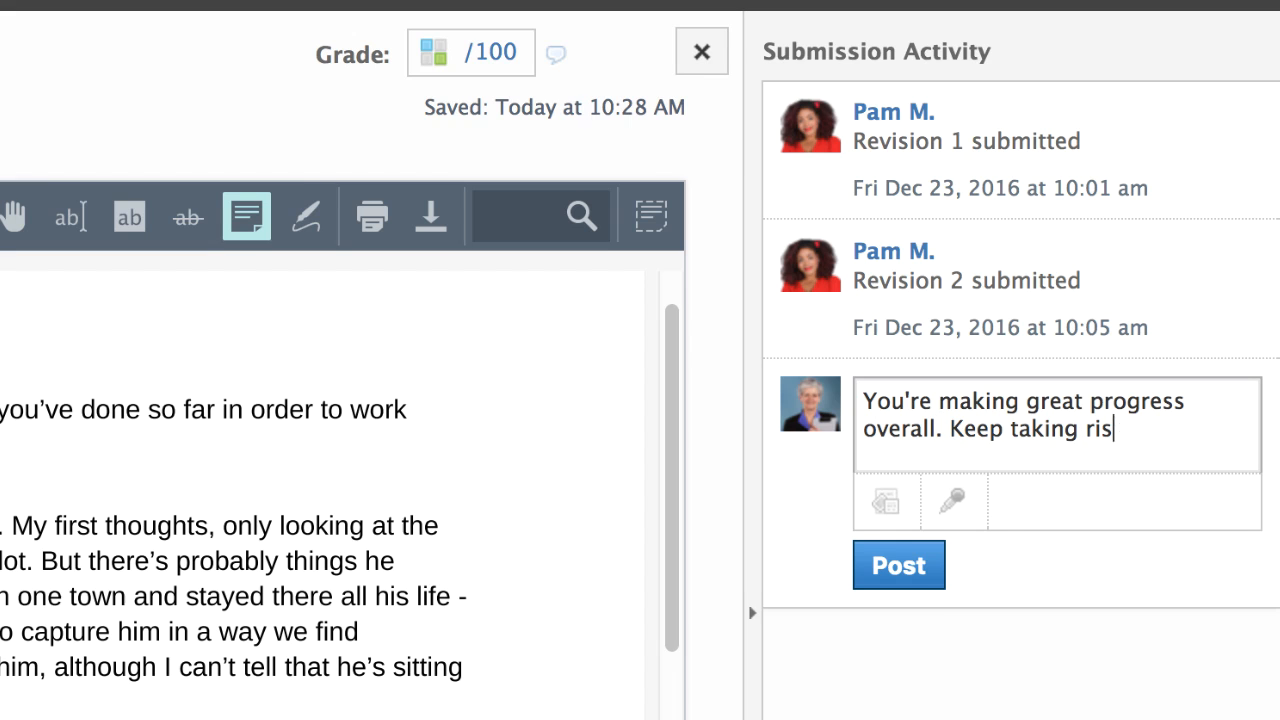
click(898, 564)
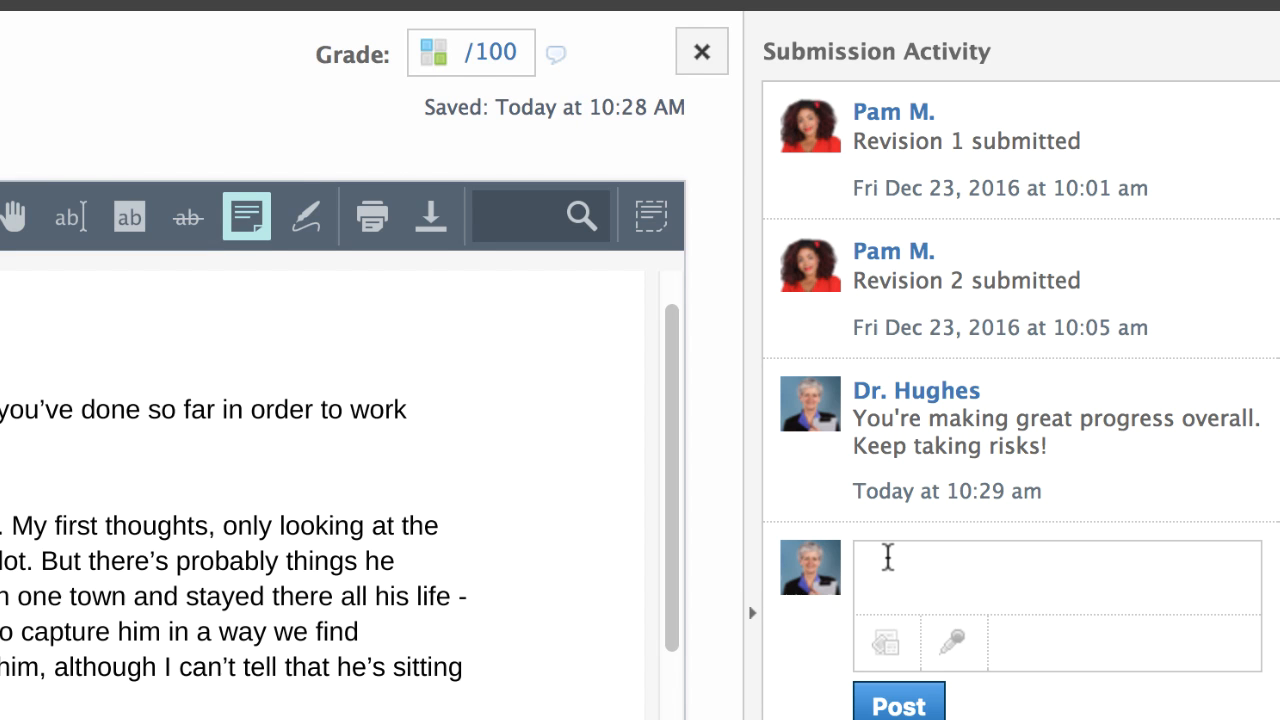
mouse_move(710, 148)
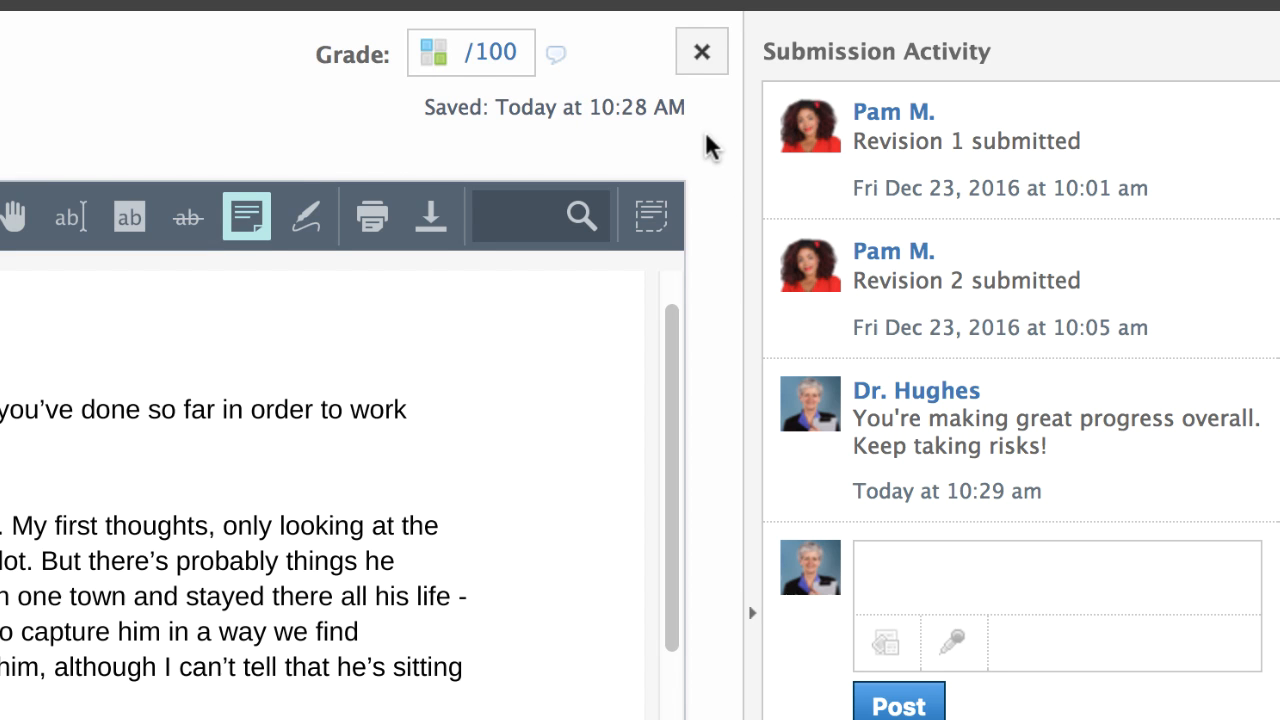